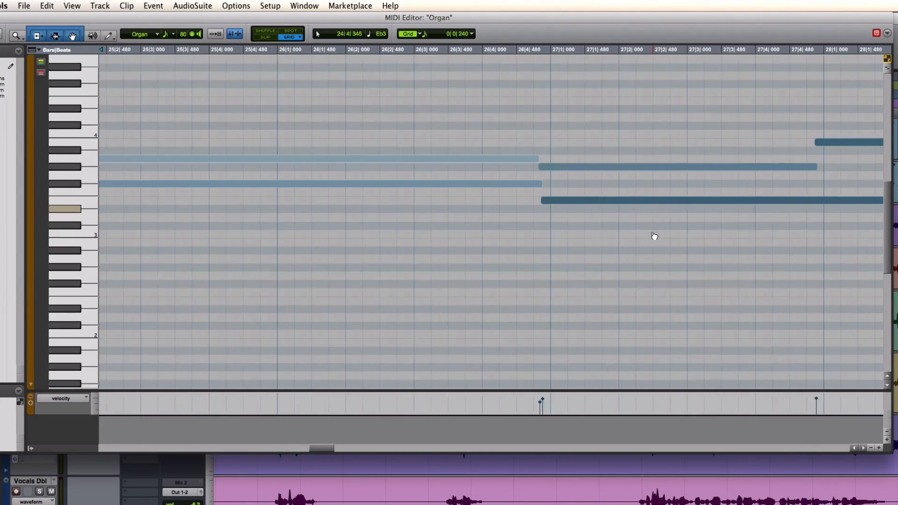
Show the Real-Time Properties column for all tracks in the Edit window
scroll("right", 3)
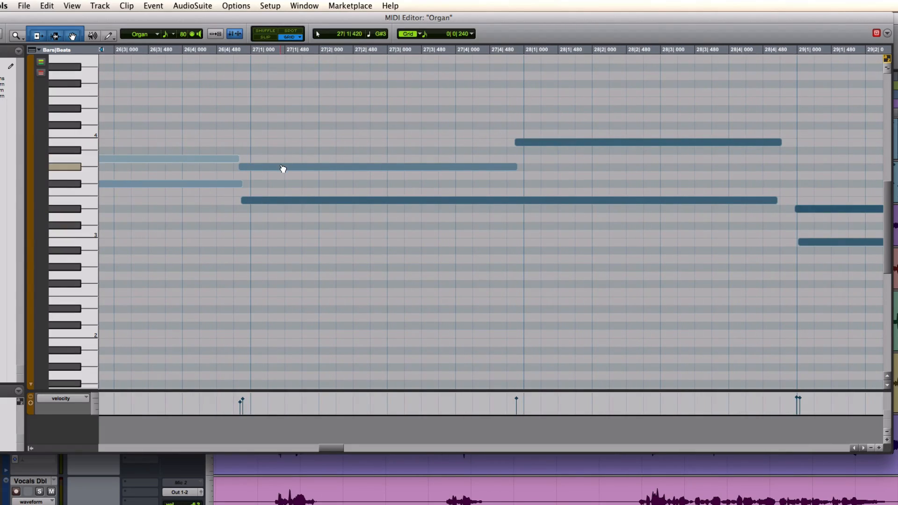
left_click(377, 167)
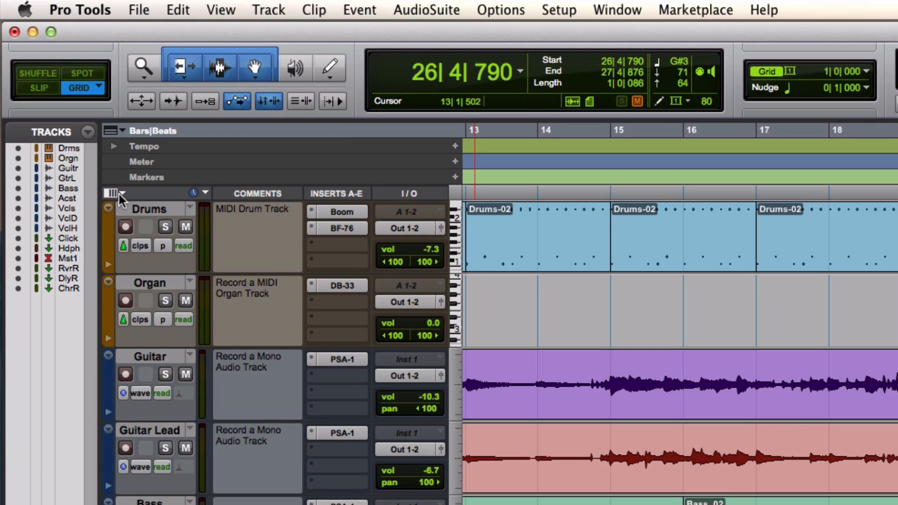
left_click(121, 193)
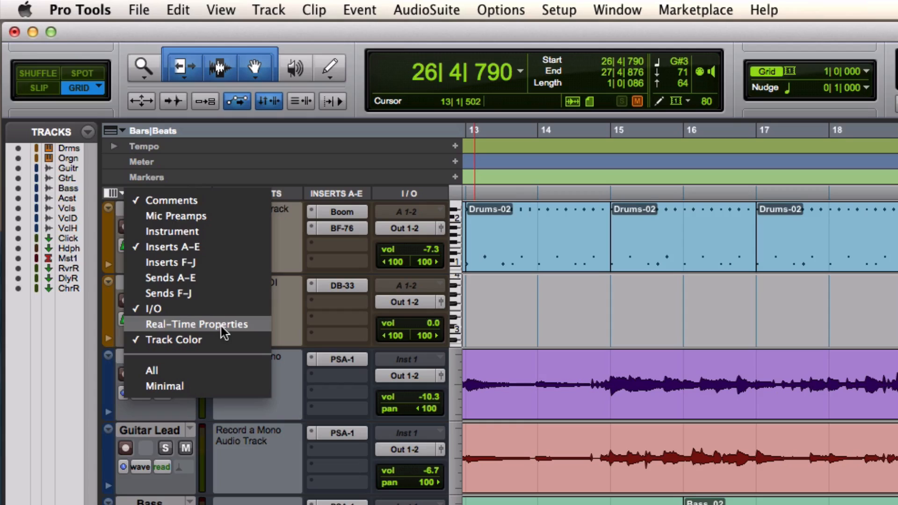
left_click(196, 324)
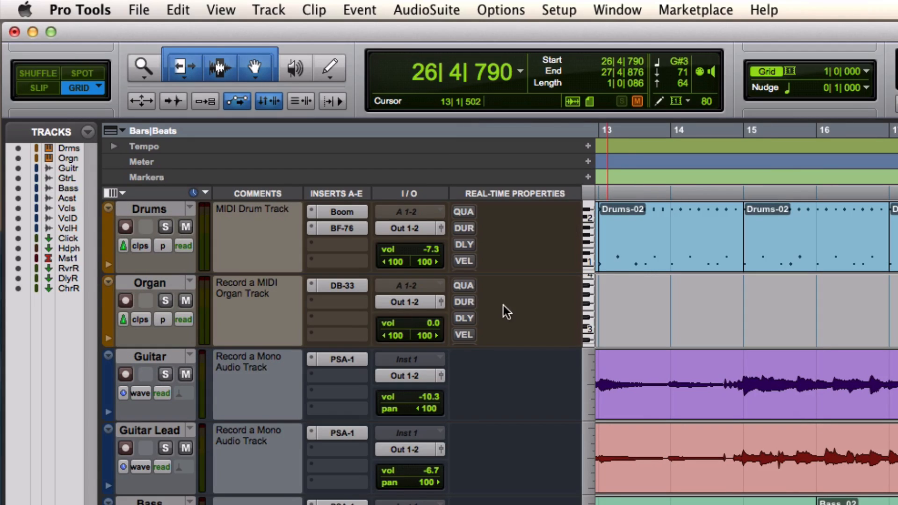
mouse_move(468, 289)
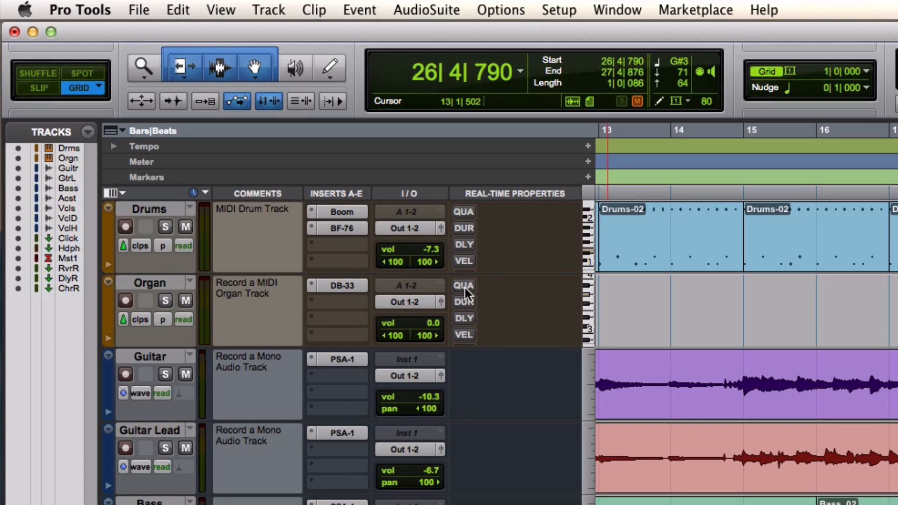
mouse_move(464, 285)
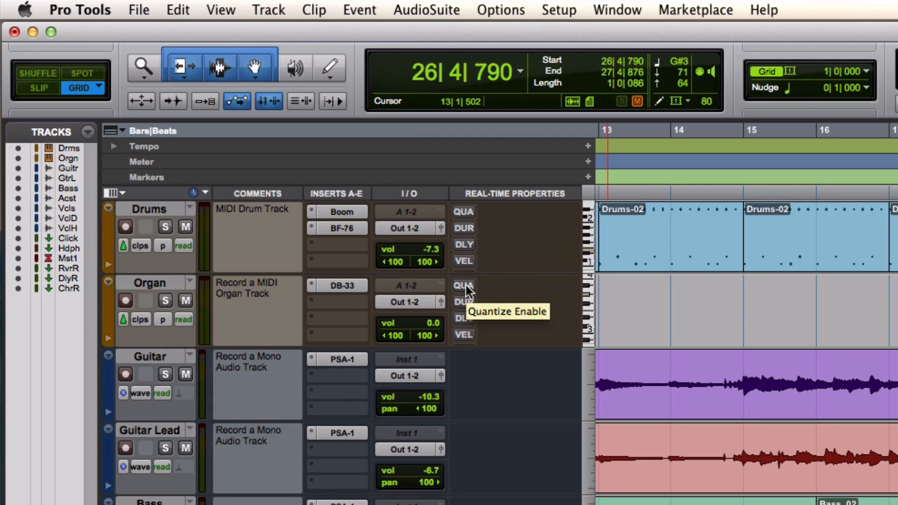
Enable real-time quantize on the Organ track with a 1/8 note value
left_click(463, 285)
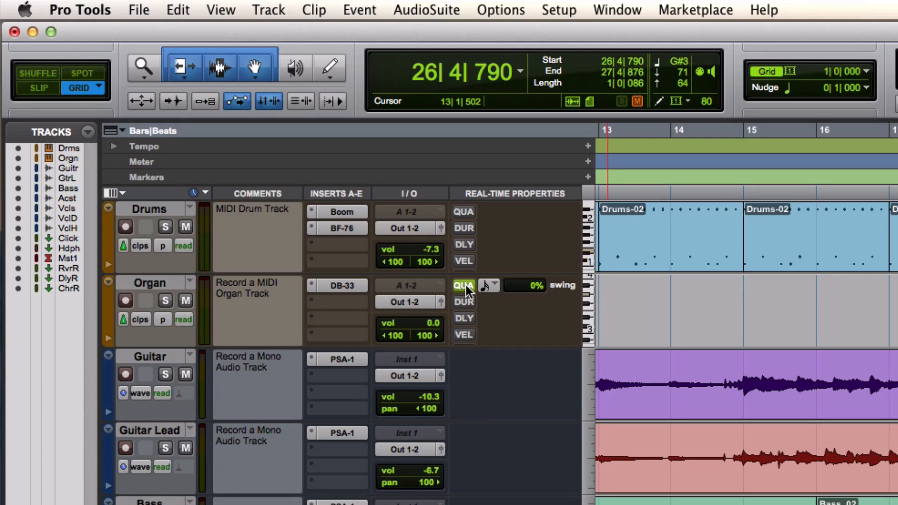
left_click(487, 286)
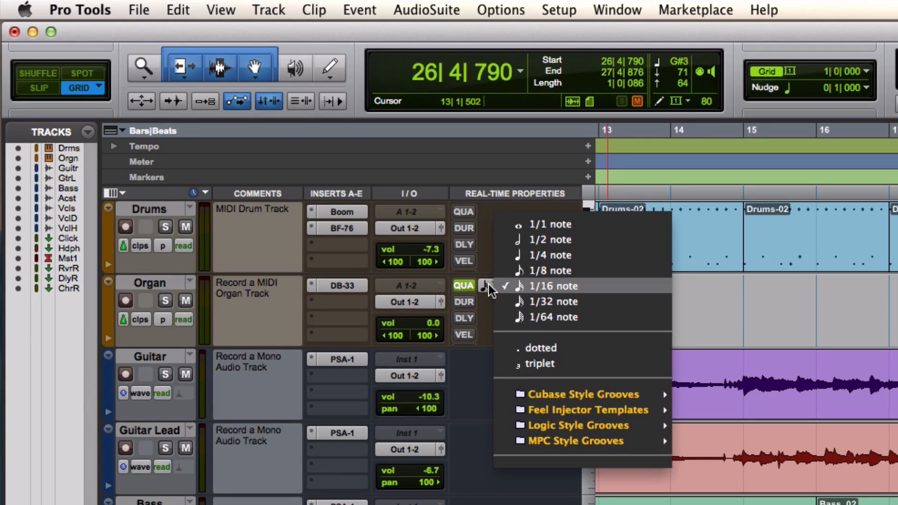
mouse_move(544, 271)
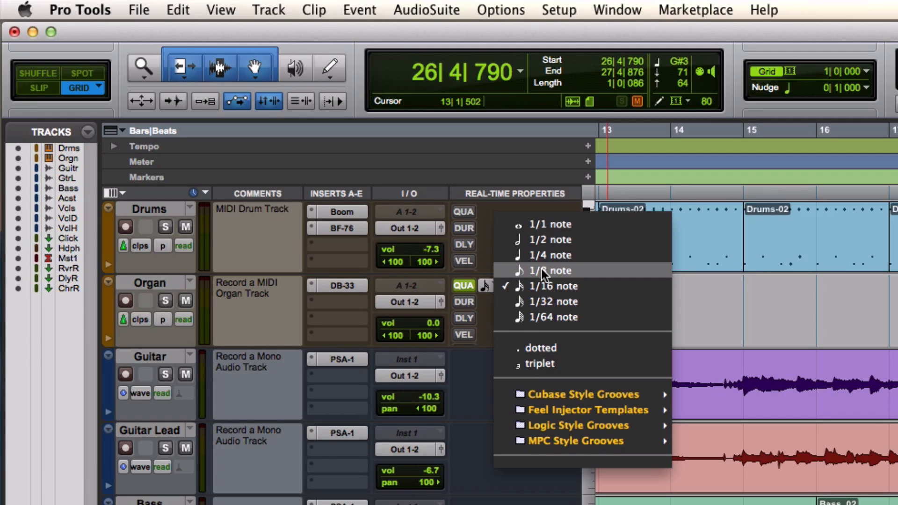
left_click(548, 270)
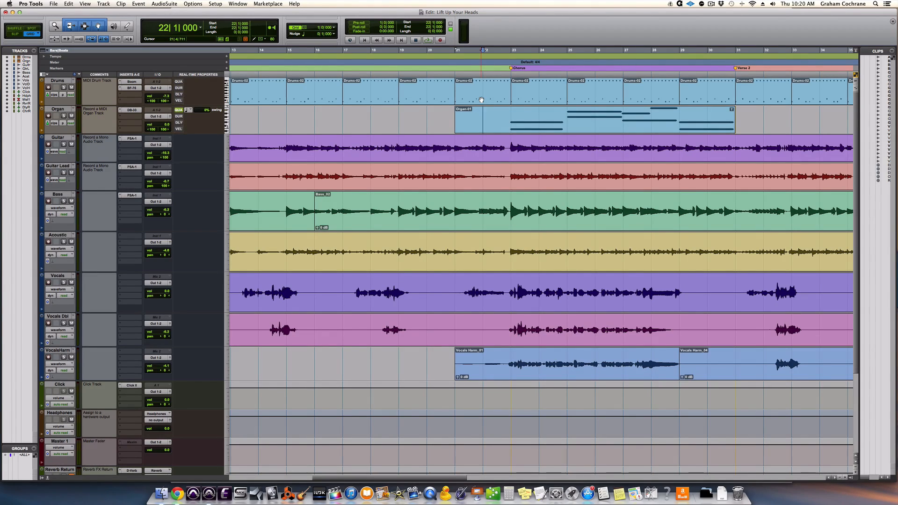
Create a new stereo instrument track directly below the Organ track
double_click(57, 109)
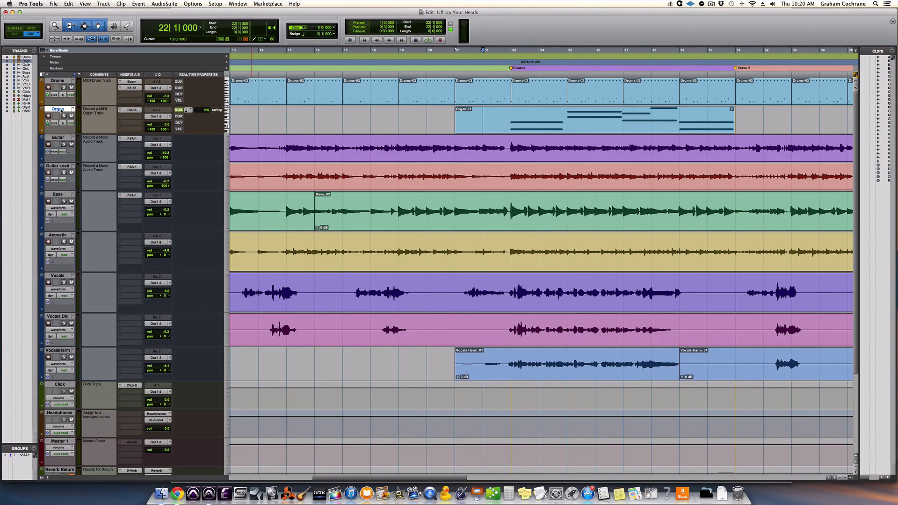
key("cmd+shift+n")
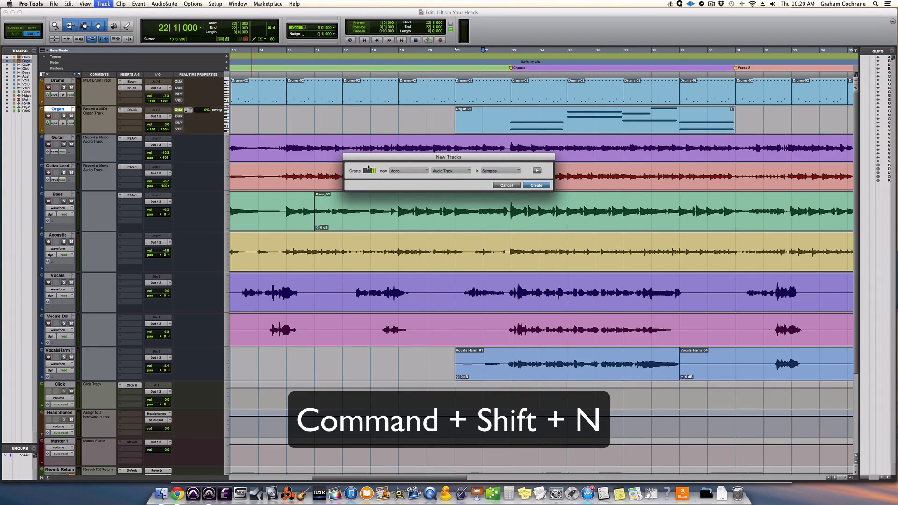
left_click(407, 170)
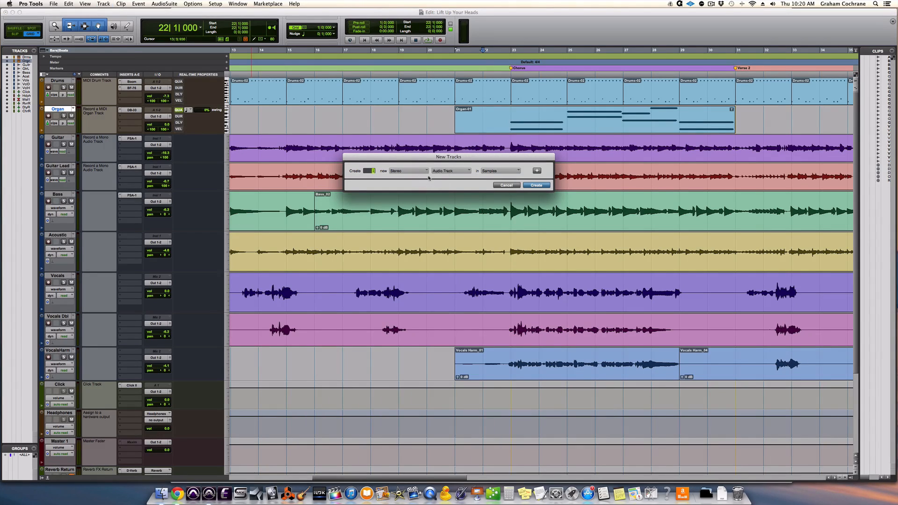
left_click(449, 170)
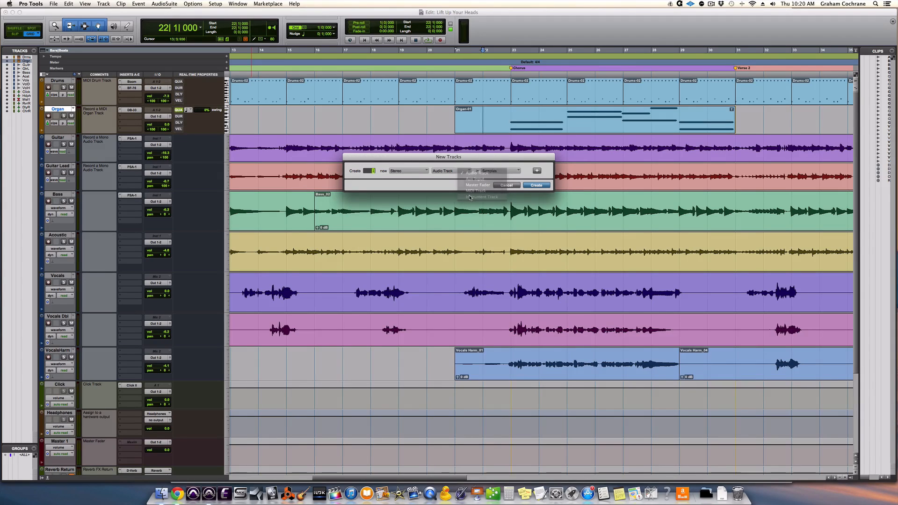
left_click(535, 185)
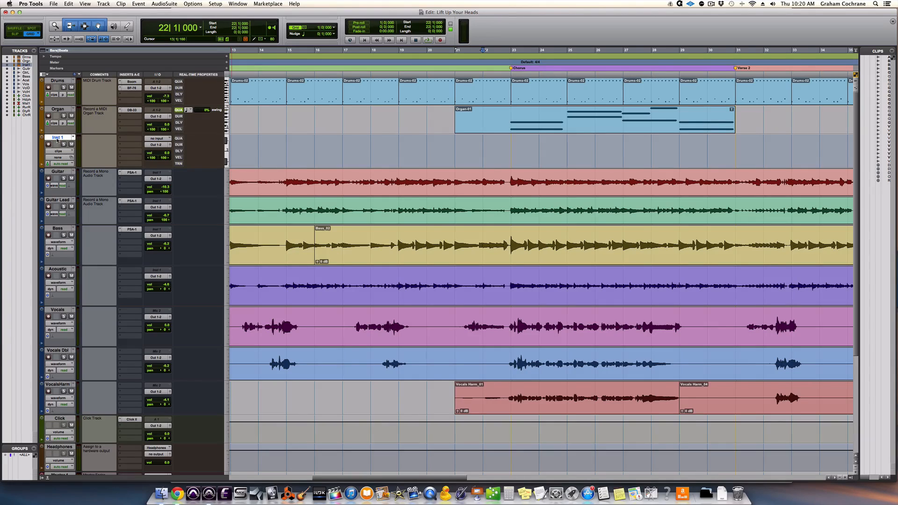
Rename the new instrument track to 'Drums'
double_click(58, 138)
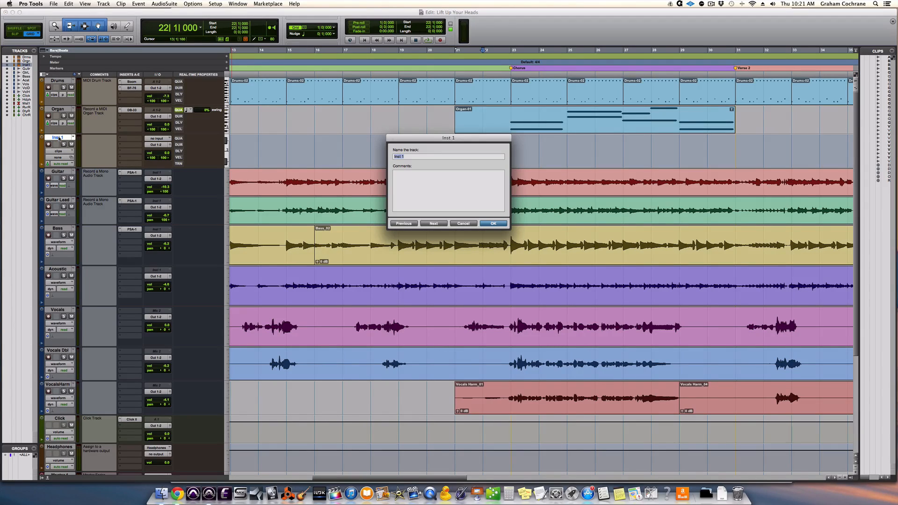
type("Drums")
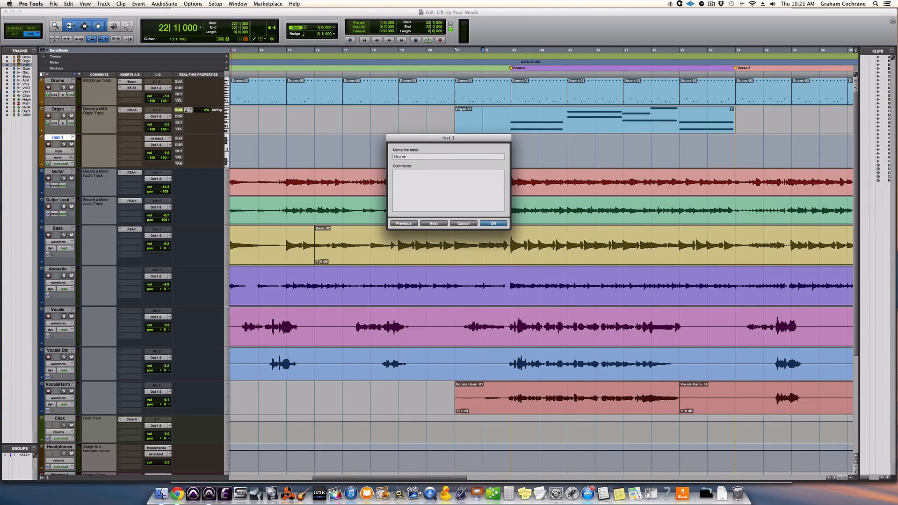
left_click(493, 223)
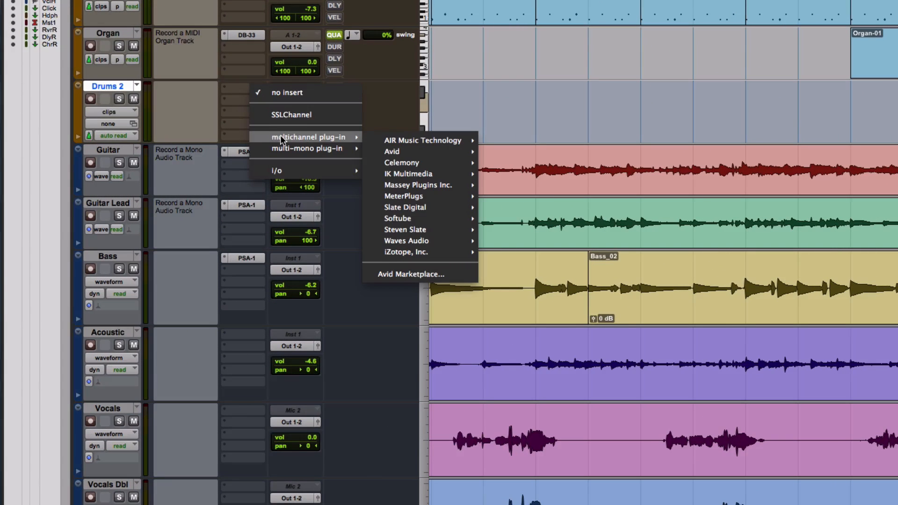
mouse_move(424, 140)
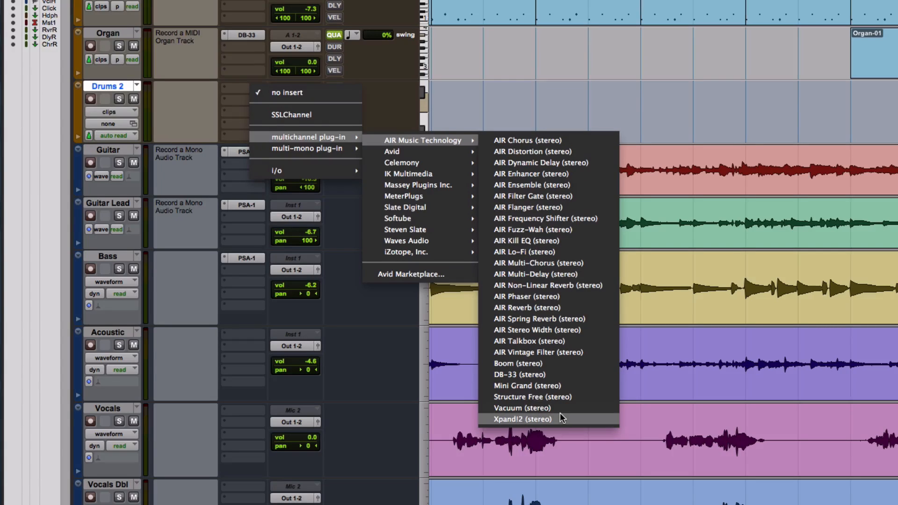
Load Xpand!2 on Drums 2 and choose a kit from the 26 Drums presets
left_click(520, 419)
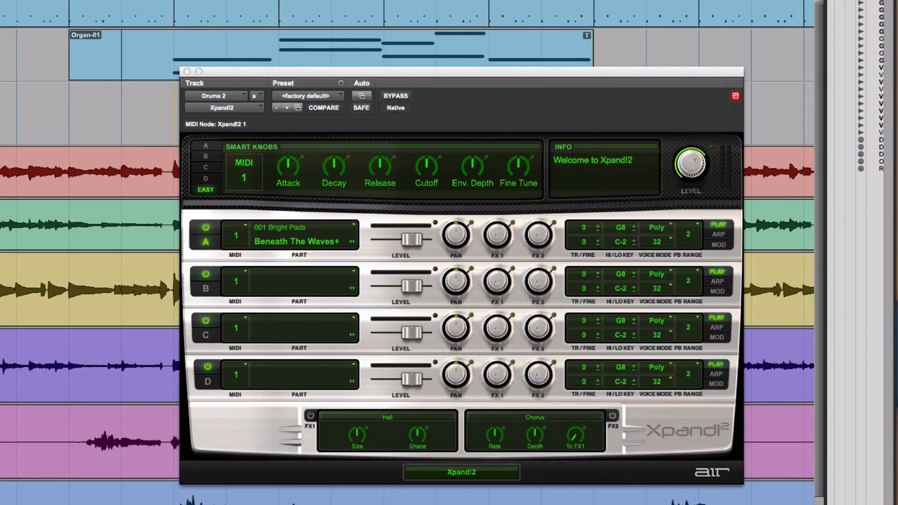
mouse_move(316, 99)
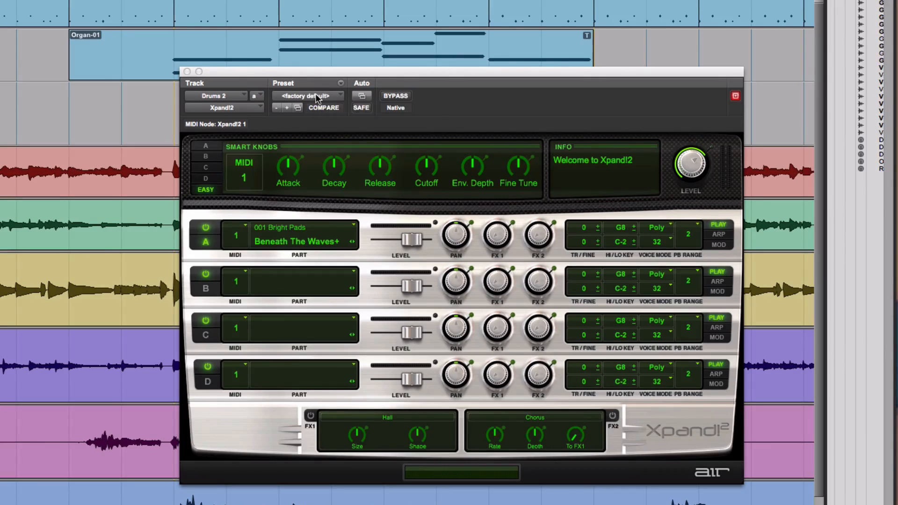
left_click(308, 95)
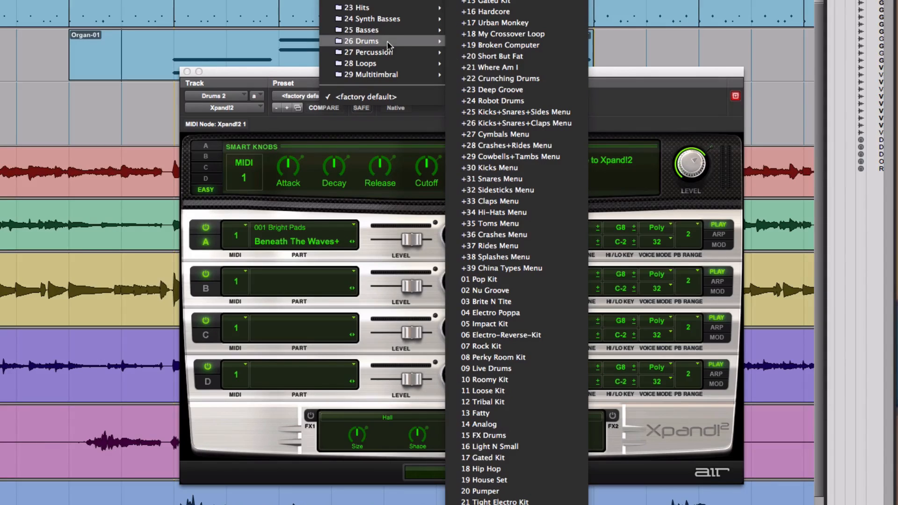
mouse_move(525, 335)
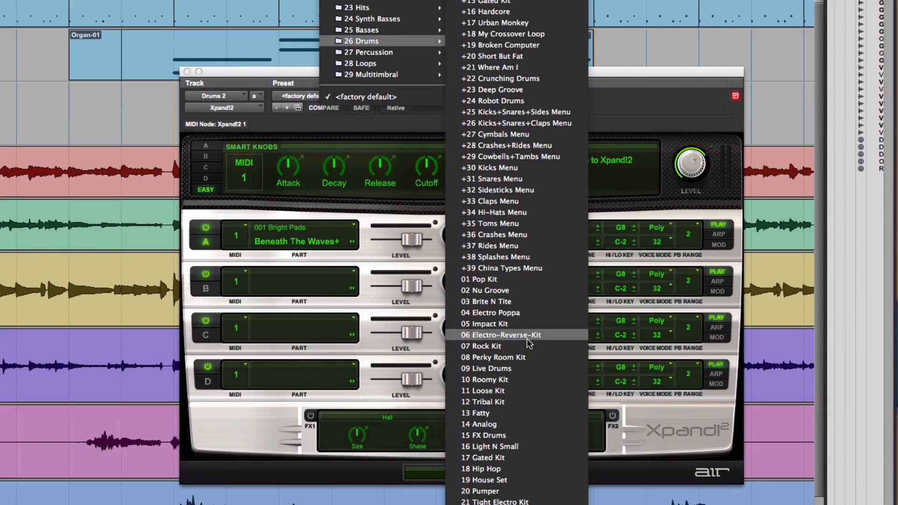
left_click(481, 345)
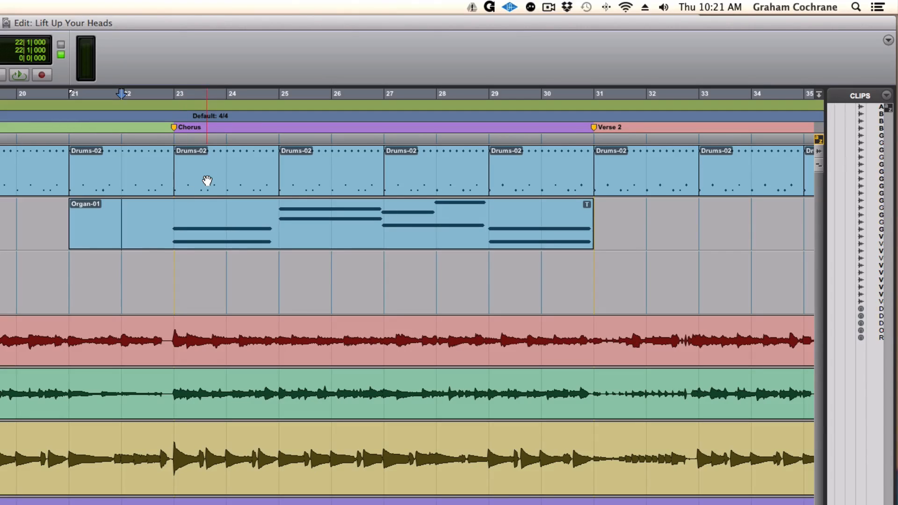
Option-drag the Drums-02 clip at bar 23 down onto the Drums 2 track
left_click(225, 170)
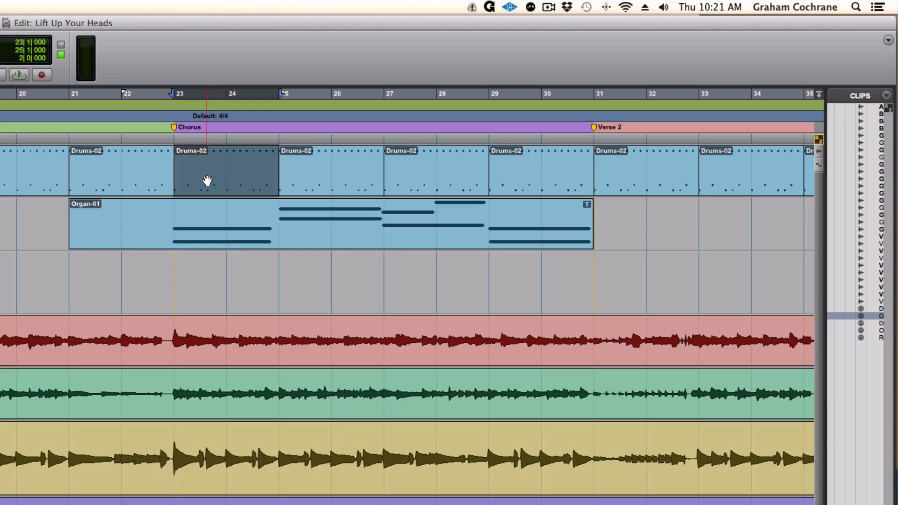
left_click(225, 232)
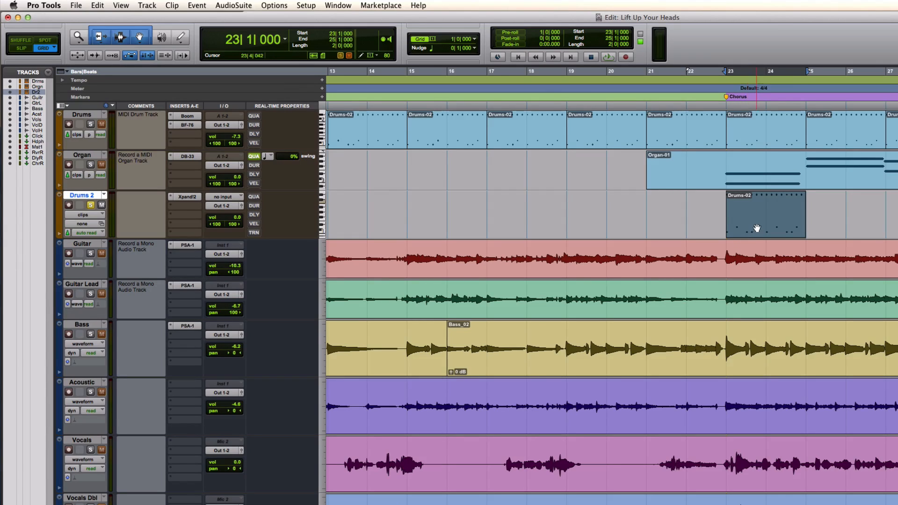
Open the Drums 2 clip in the MIDI Editor and pencil in a note at bar 23
double_click(756, 214)
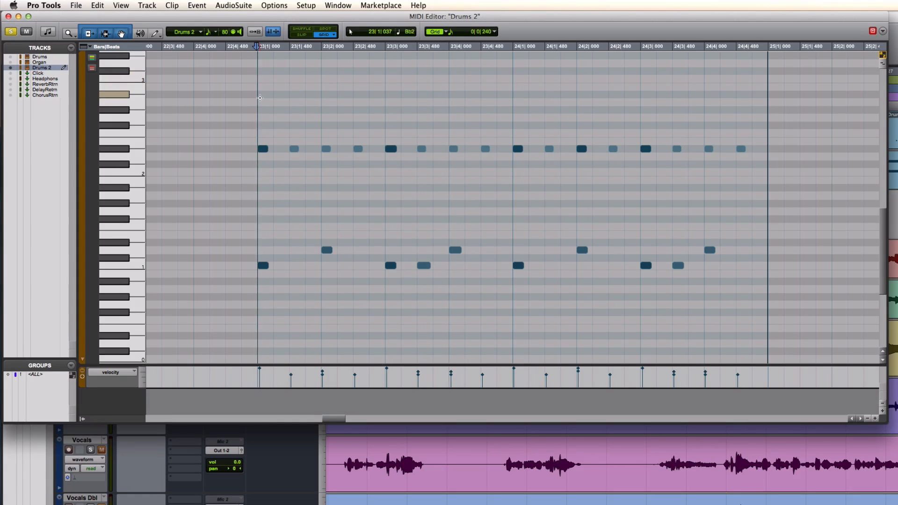
left_click_drag(260, 97, 394, 135)
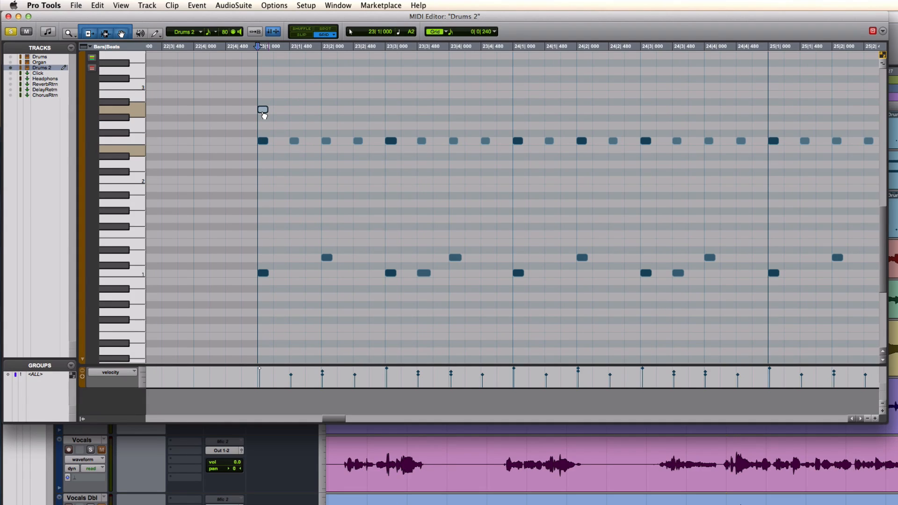
left_click(261, 109)
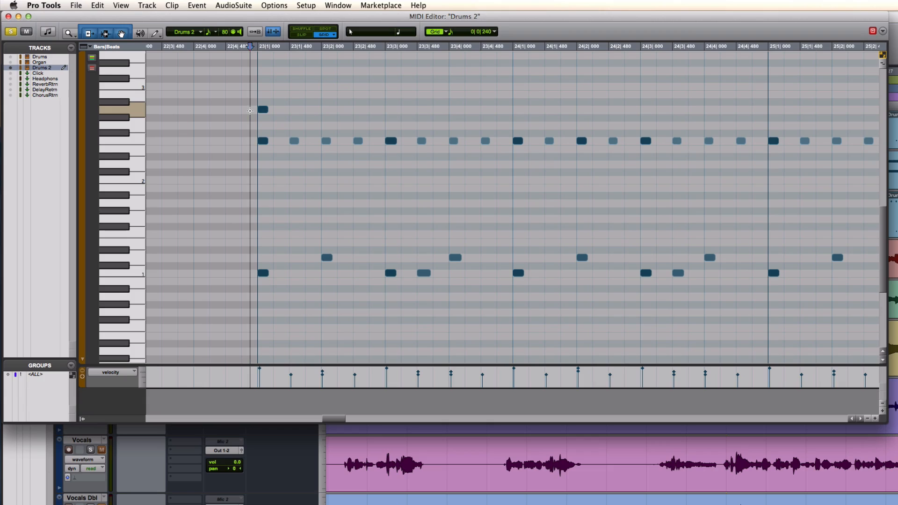
key("space")
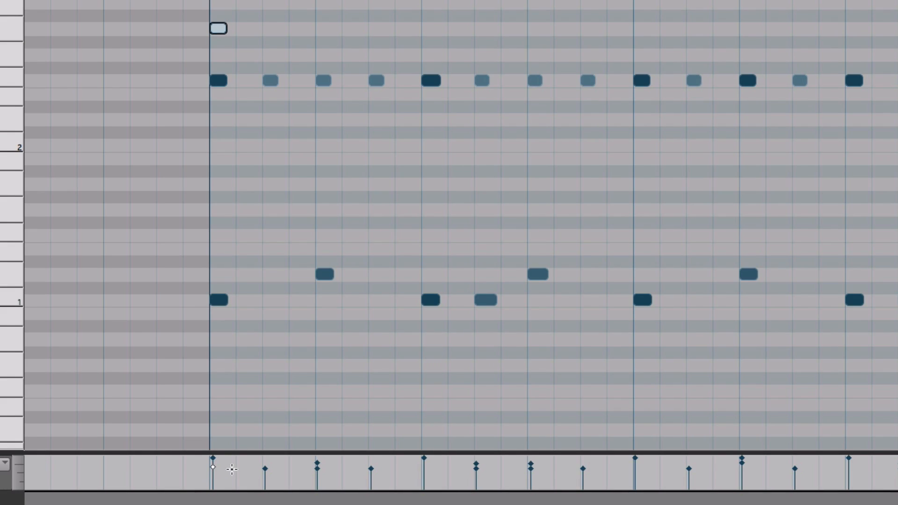
mouse_move(235, 396)
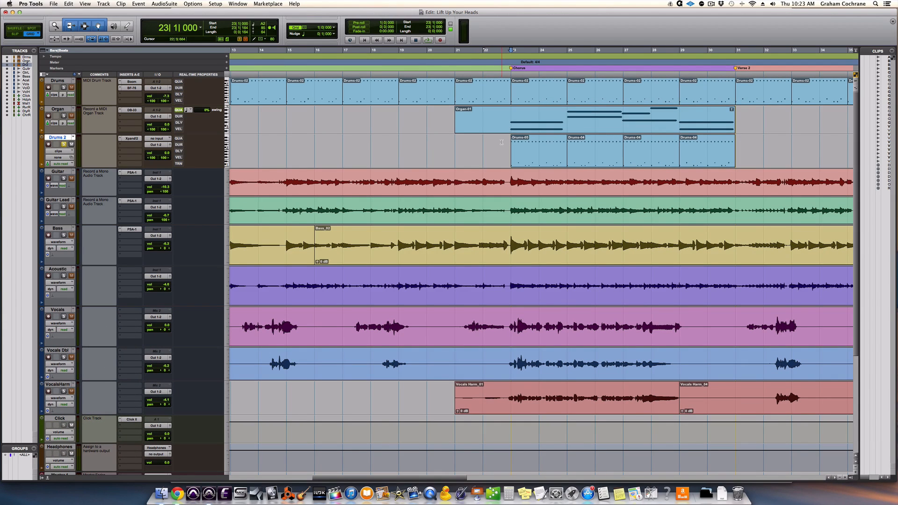
key("space")
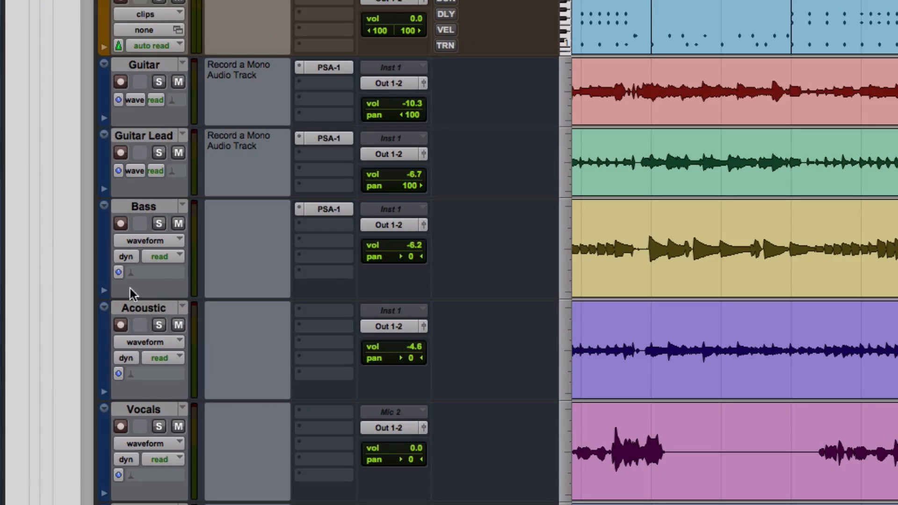
Open the Elastic Audio plug-in selector in the Bass track header
left_click(119, 273)
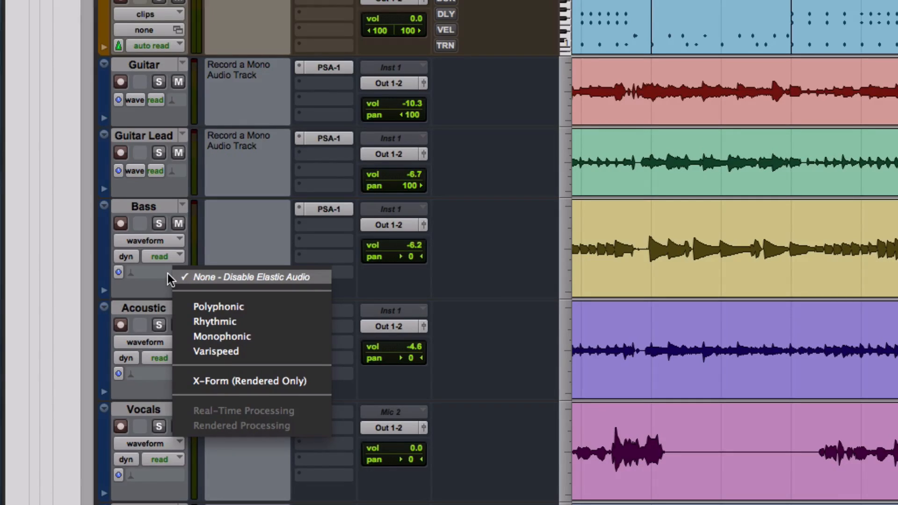
mouse_move(216, 299)
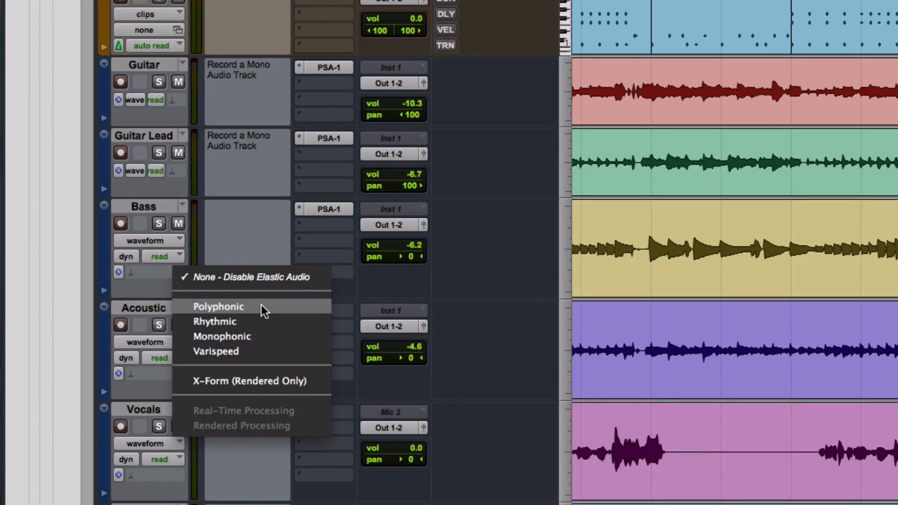
mouse_move(263, 321)
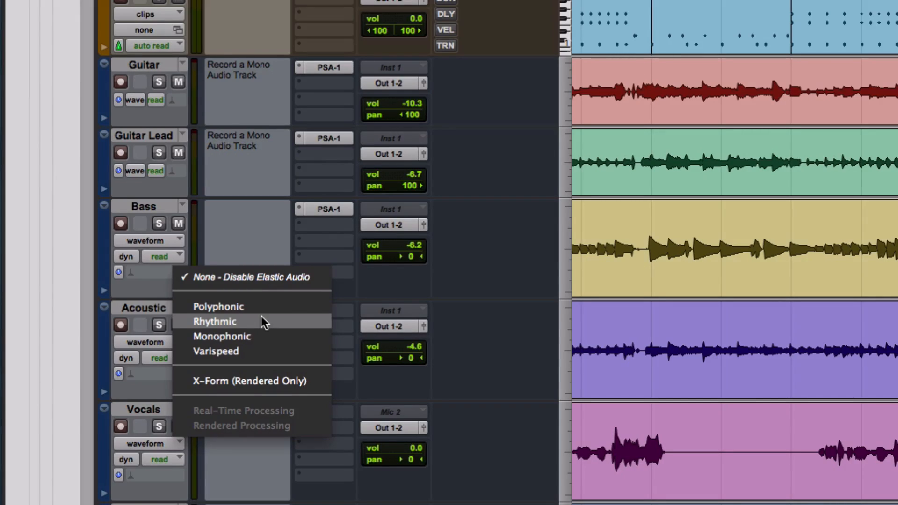
mouse_move(263, 337)
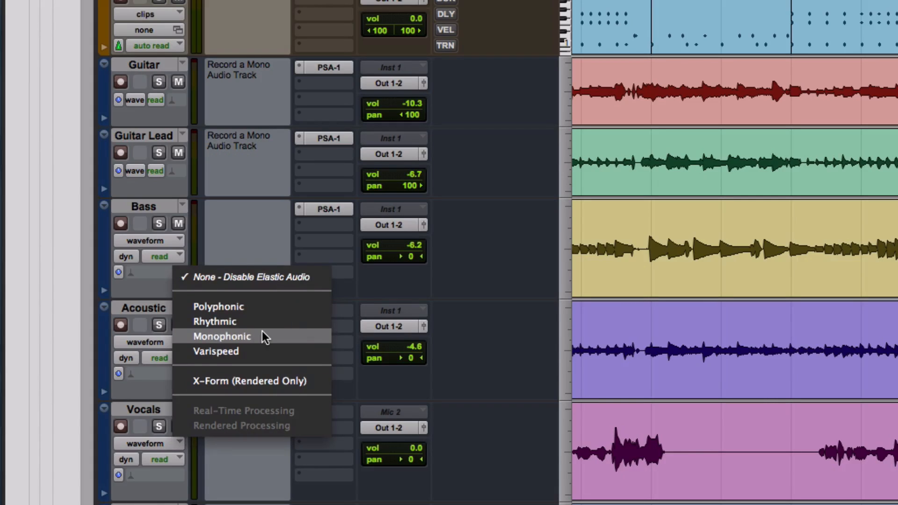
Choose Monophonic as the Bass track's Elastic Audio mode
left_click(222, 336)
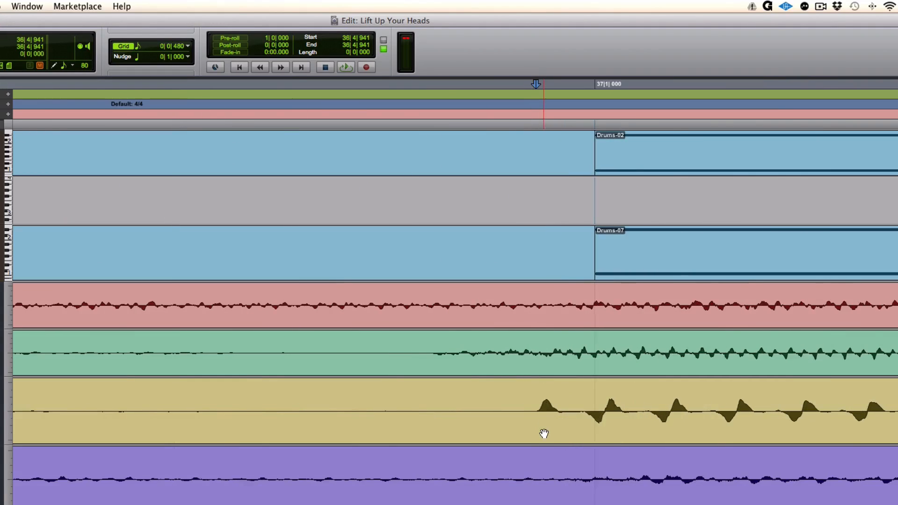
mouse_move(538, 436)
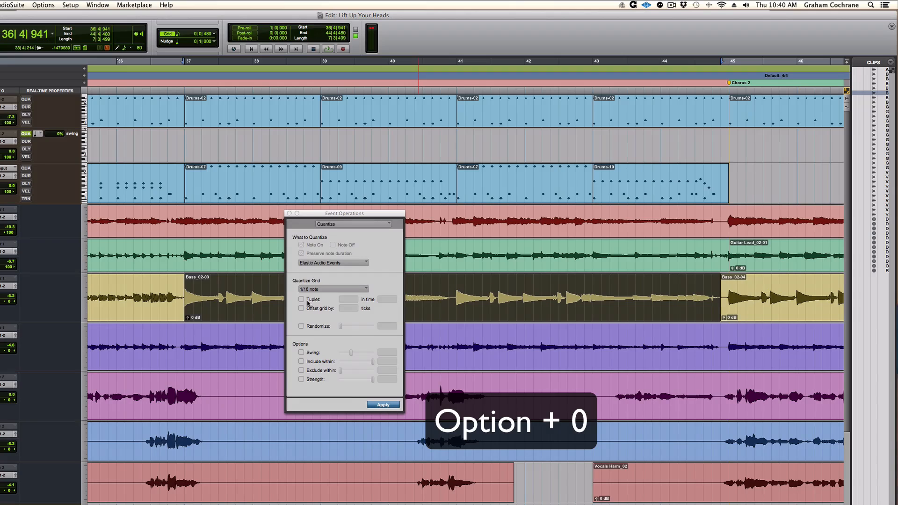
mouse_move(383, 296)
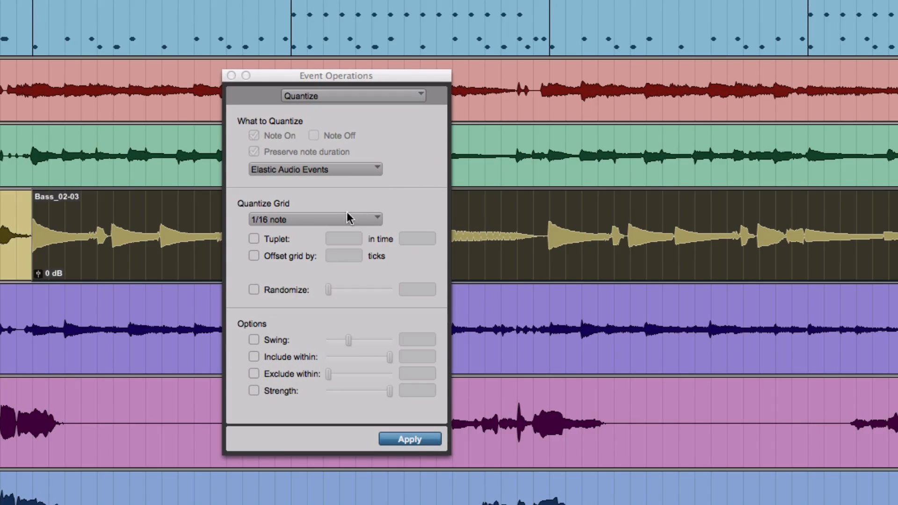
Quantize the bass Elastic Audio events to 1/8 note at 80% strength, then close Quantize
left_click(315, 219)
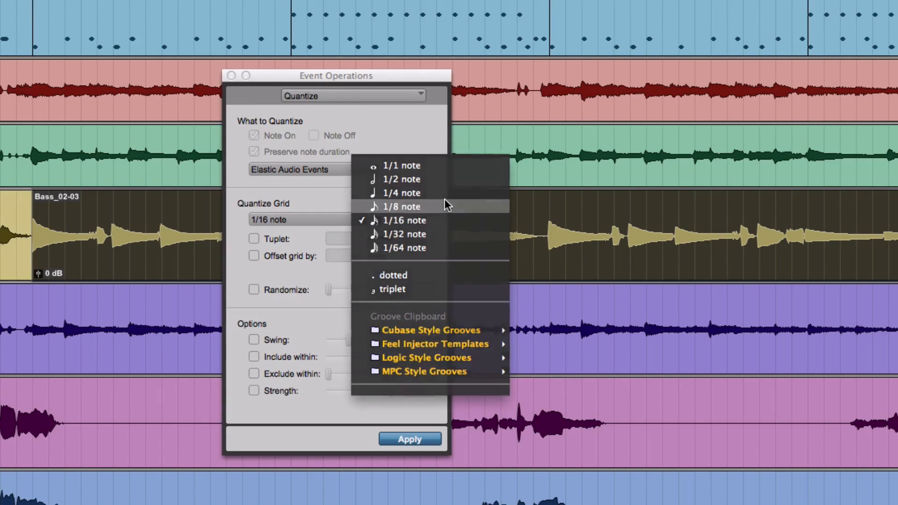
left_click(401, 207)
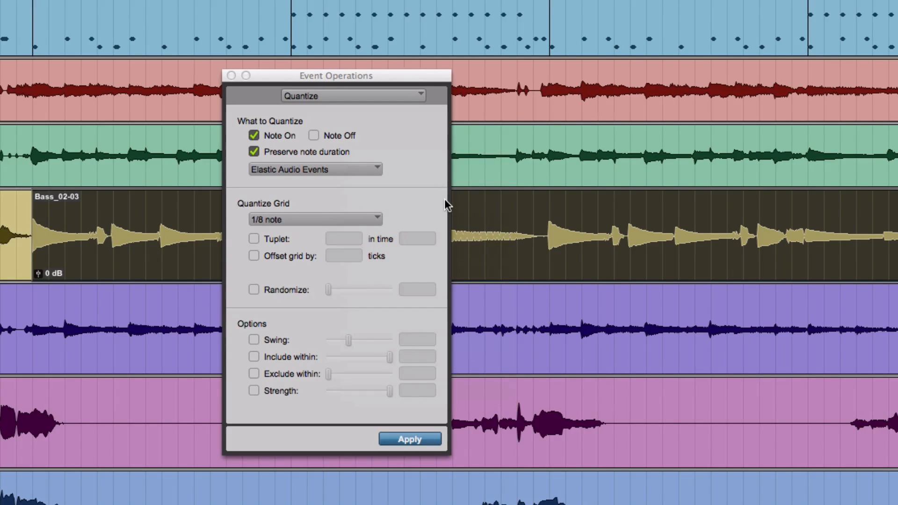
mouse_move(394, 408)
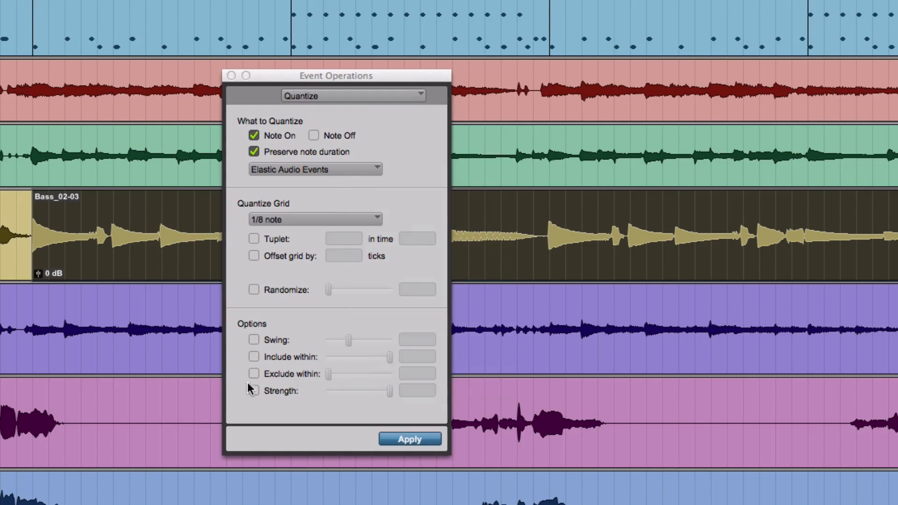
left_click(254, 390)
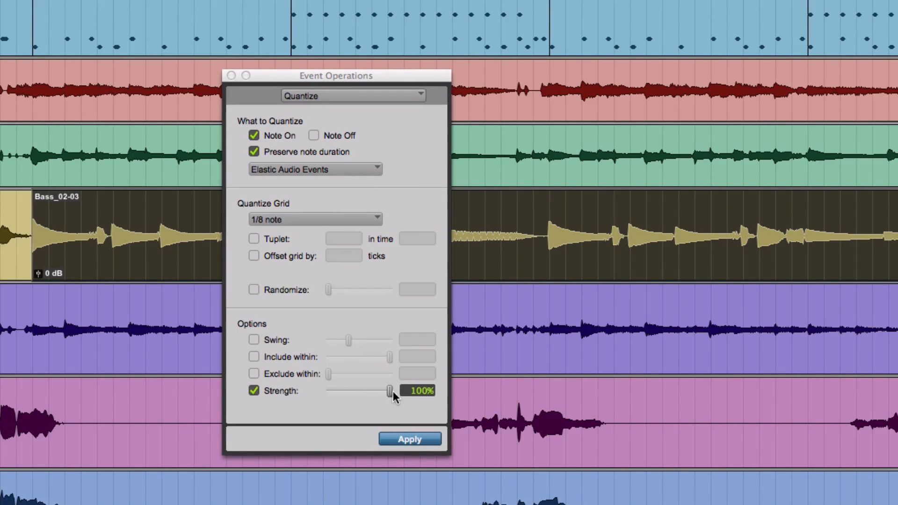
left_click_drag(389, 391, 382, 390)
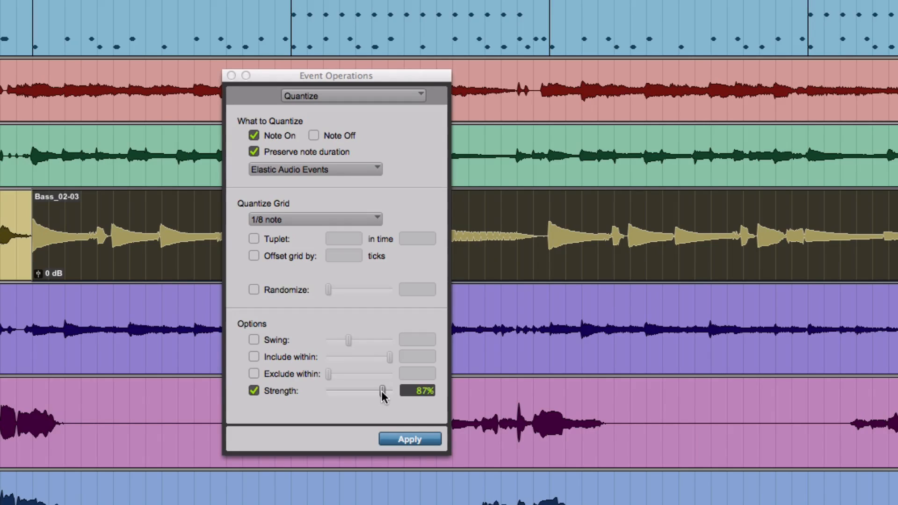
left_click_drag(382, 389, 372, 389)
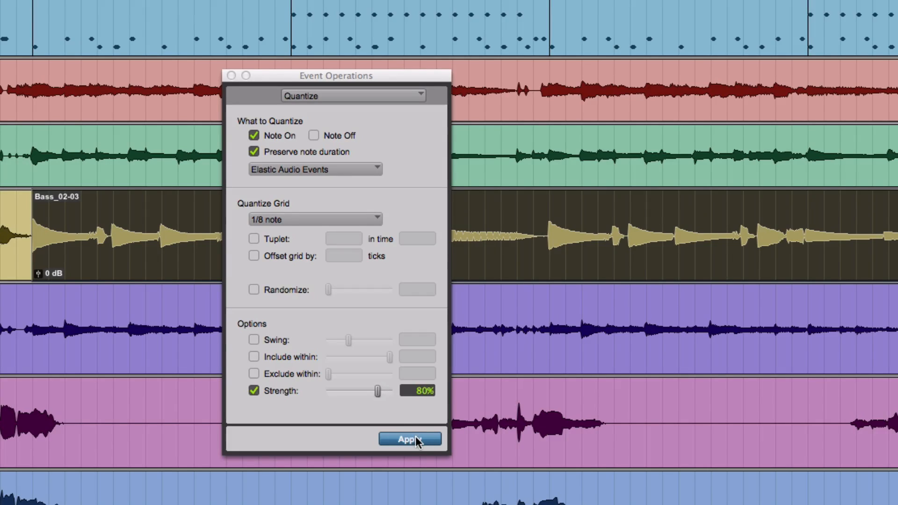
left_click(411, 439)
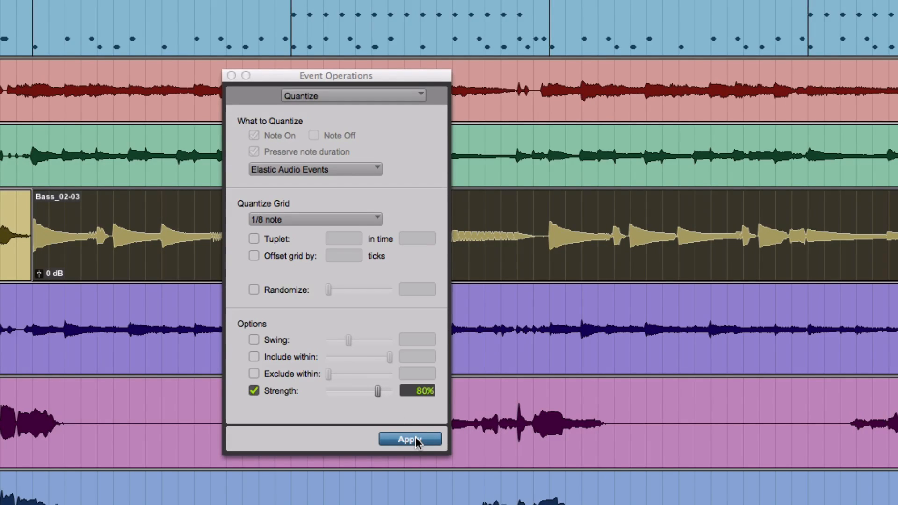
mouse_move(674, 208)
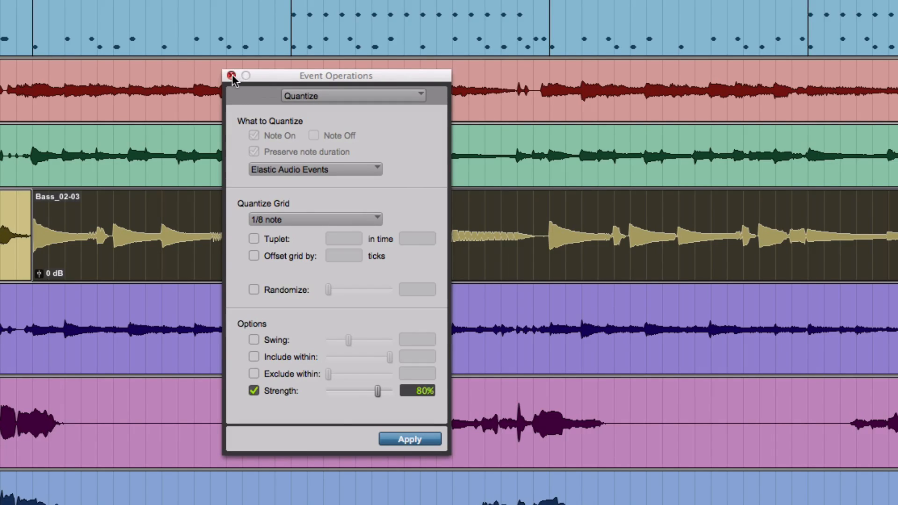
left_click(232, 75)
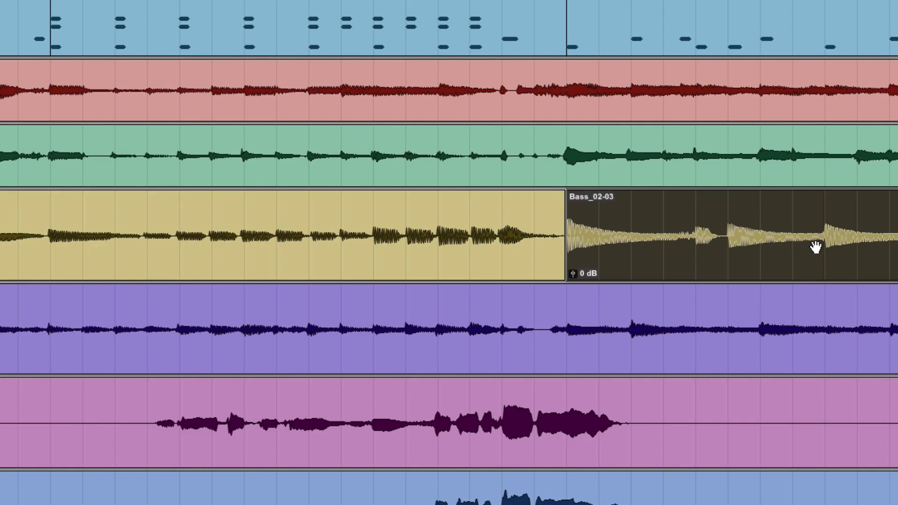
scroll("right", 3)
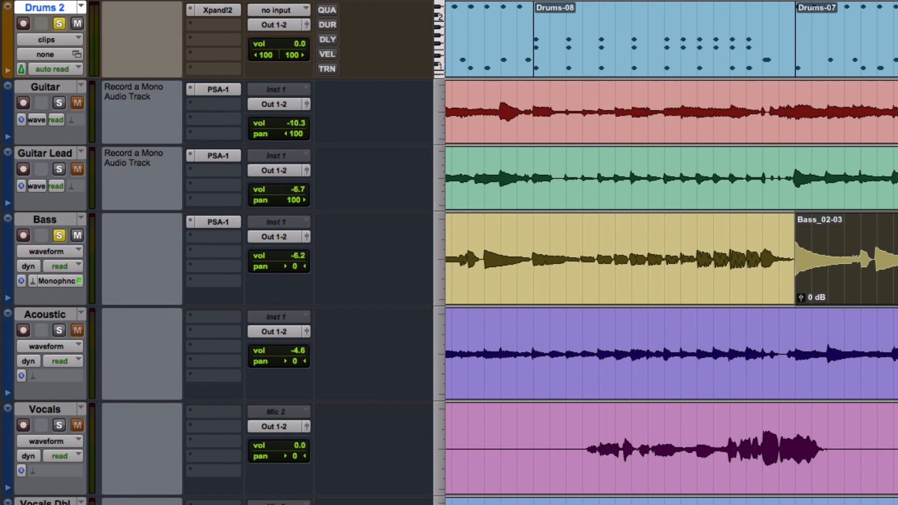
mouse_move(66, 292)
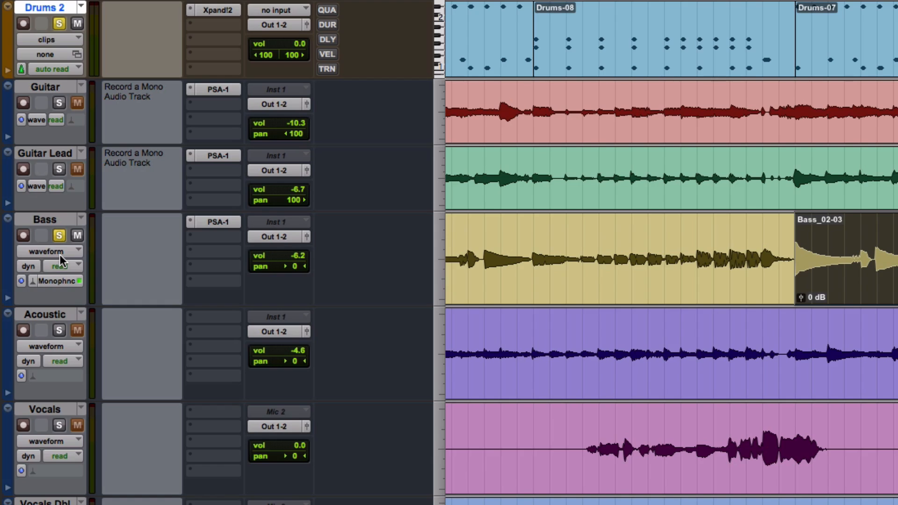
Switch the Bass track's Track View selector to warp
left_click(46, 251)
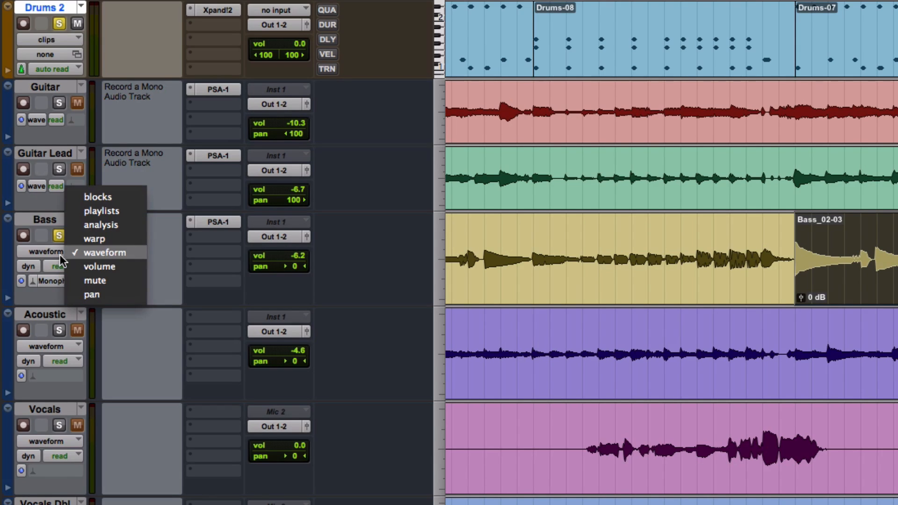
left_click(94, 239)
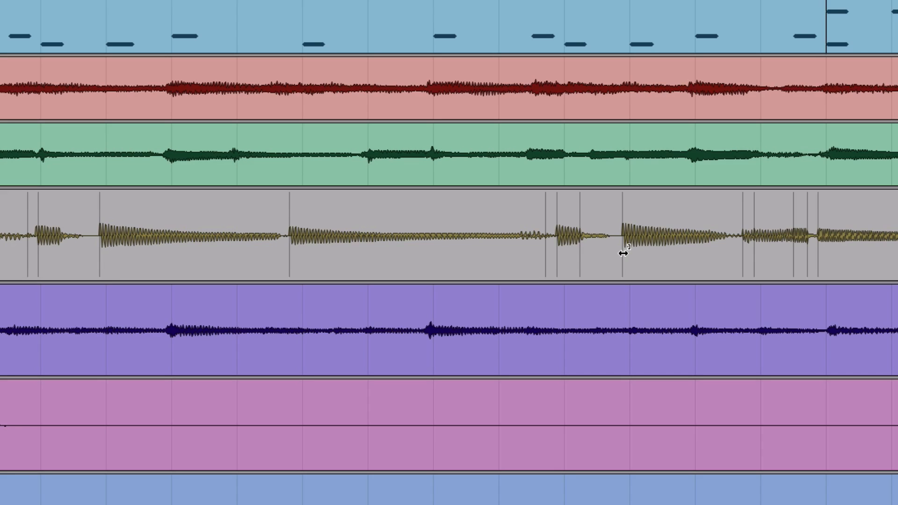
Add warp markers on bass note onsets and drag one onset onto the grid
left_click(621, 238)
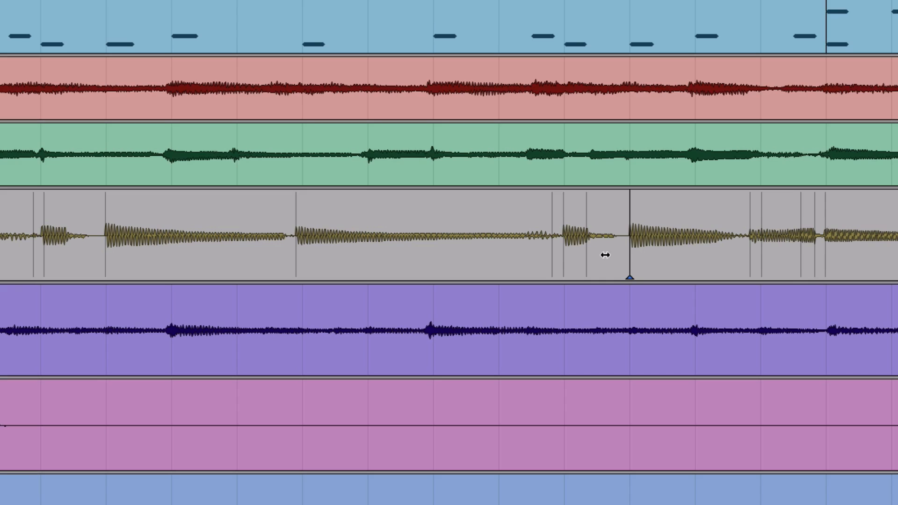
mouse_move(645, 258)
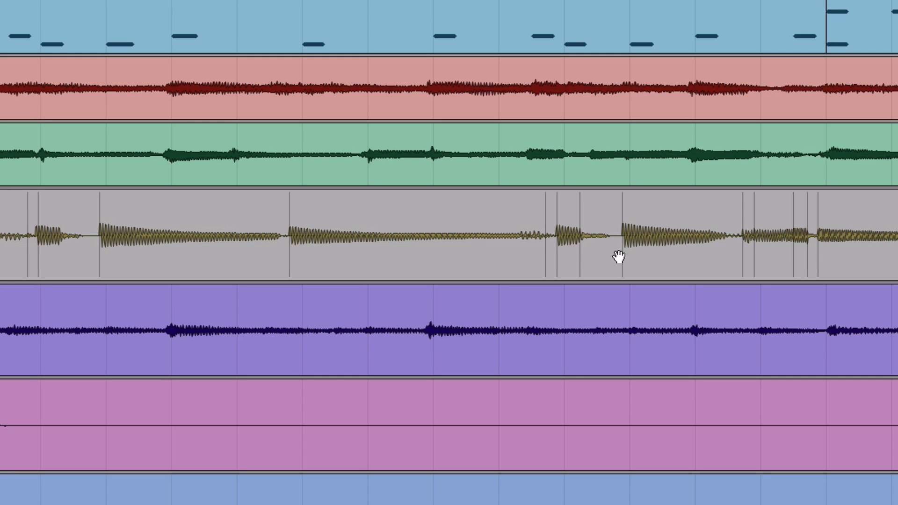
mouse_move(621, 255)
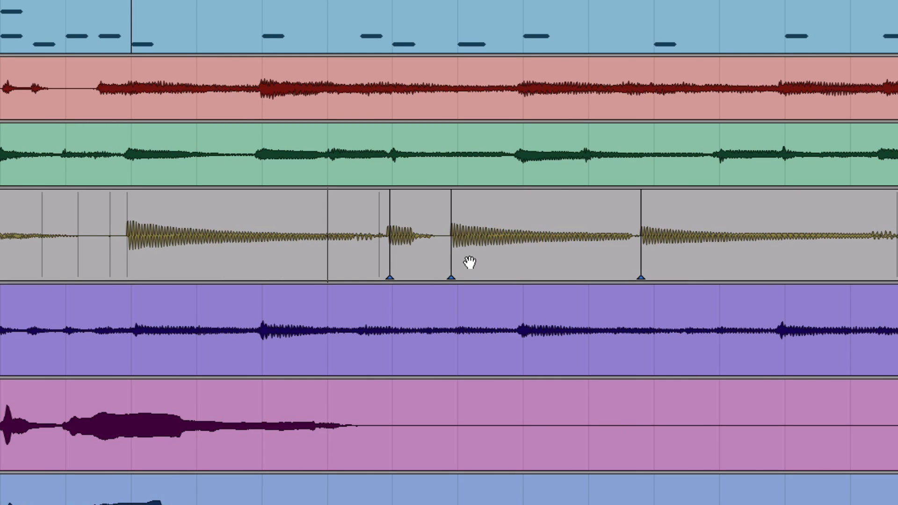
mouse_move(448, 277)
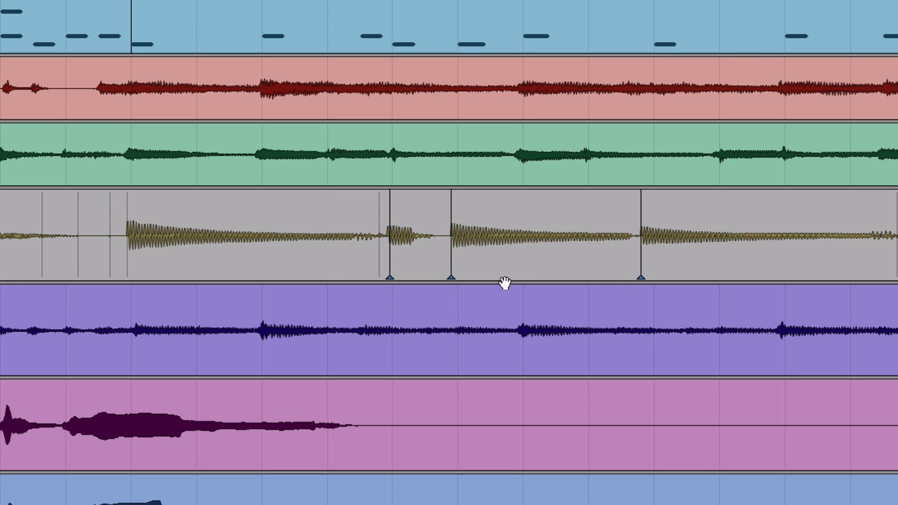
mouse_move(449, 253)
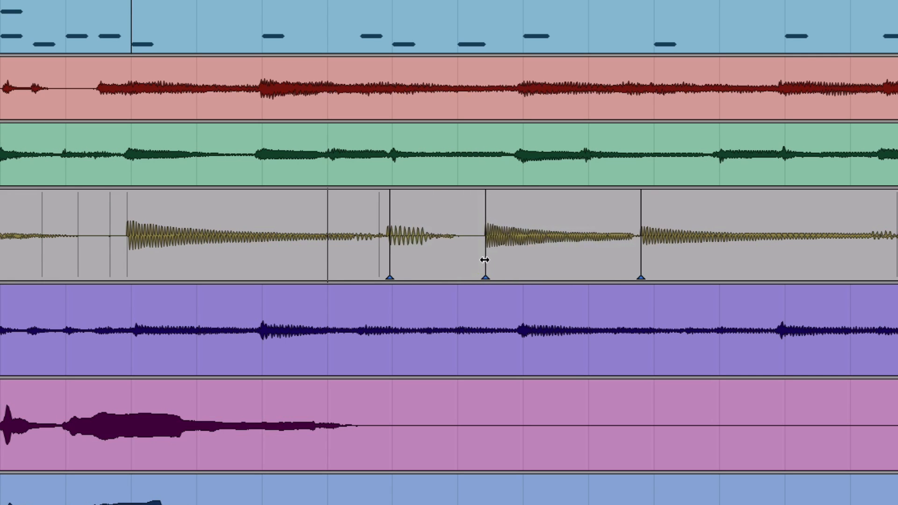
left_click_drag(485, 261, 448, 253)
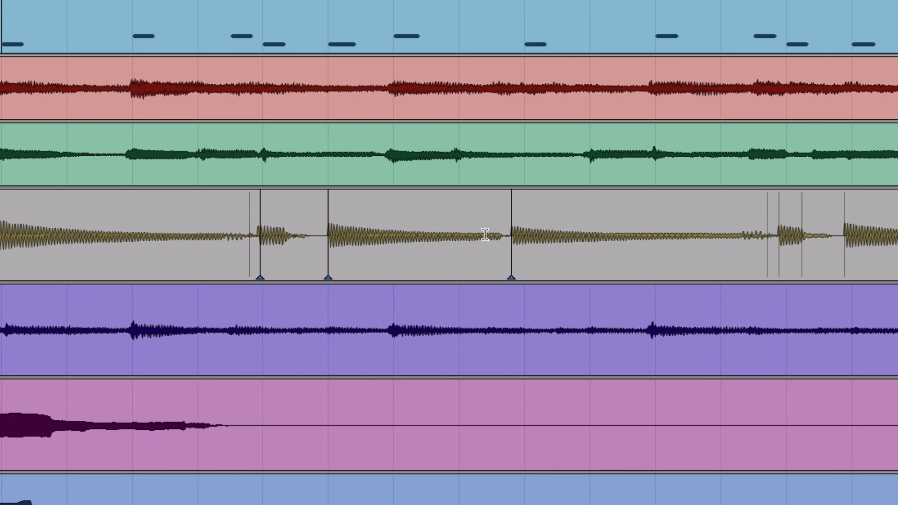
mouse_move(764, 248)
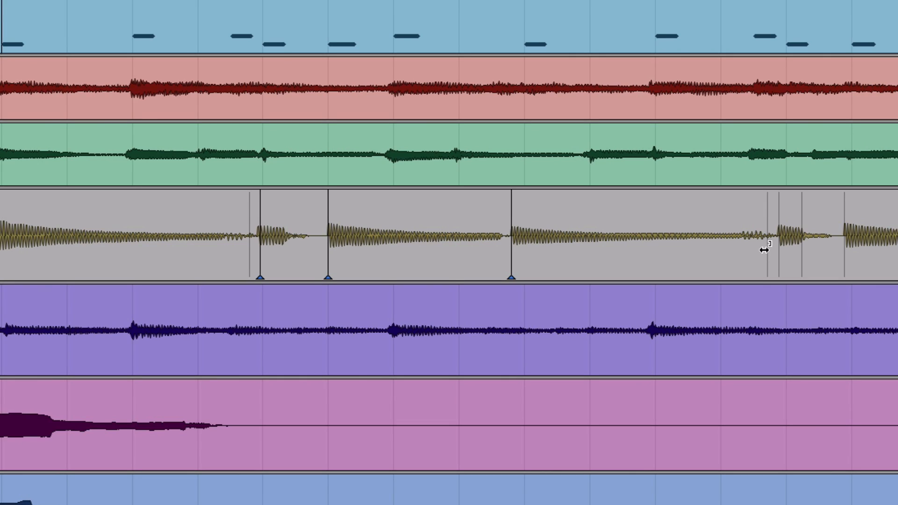
left_click(766, 250)
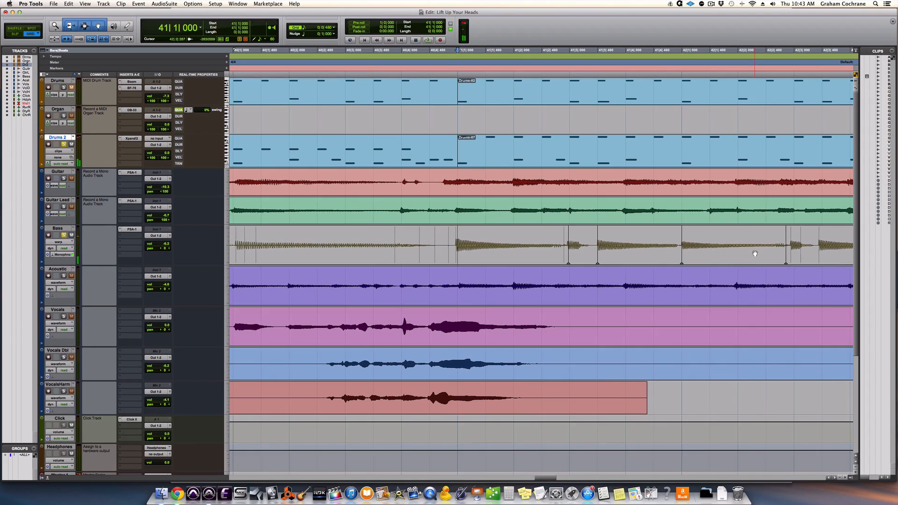
Switch the Bass track's Track View from warp back to waveform
scroll("right", 3)
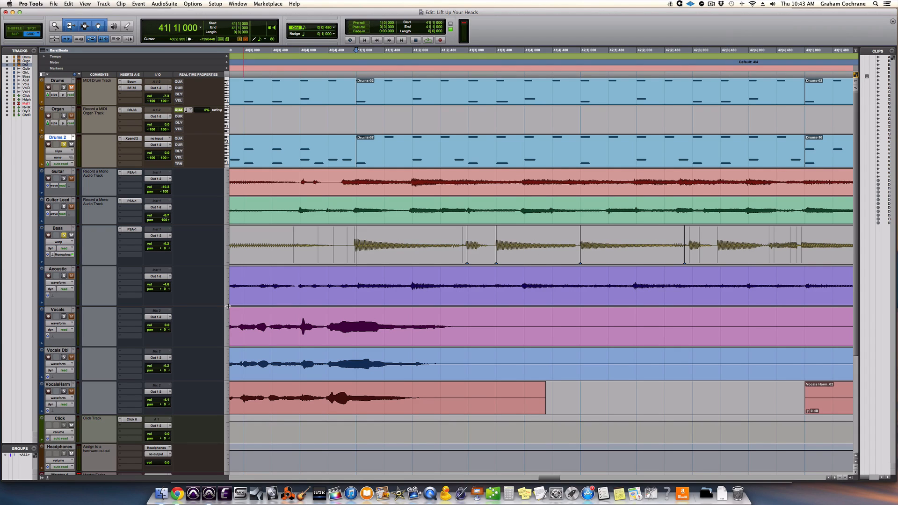
left_click(57, 241)
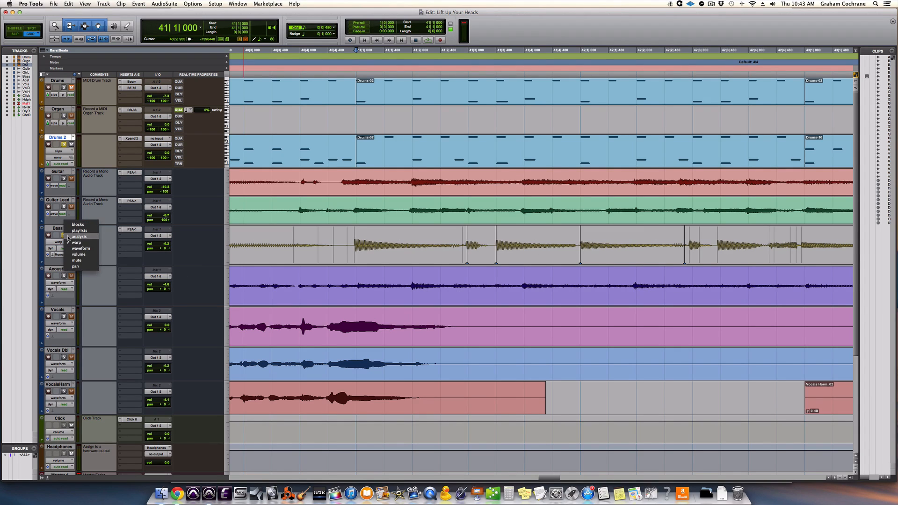
left_click(80, 248)
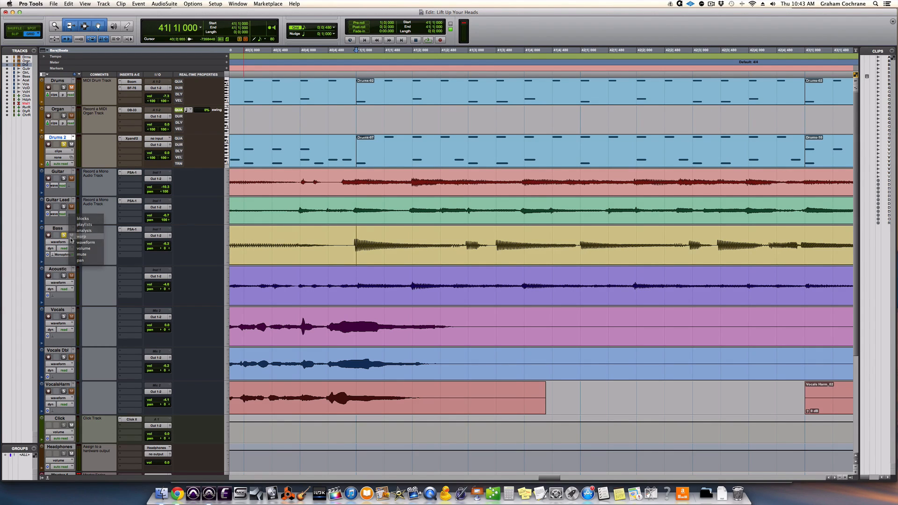
left_click(84, 242)
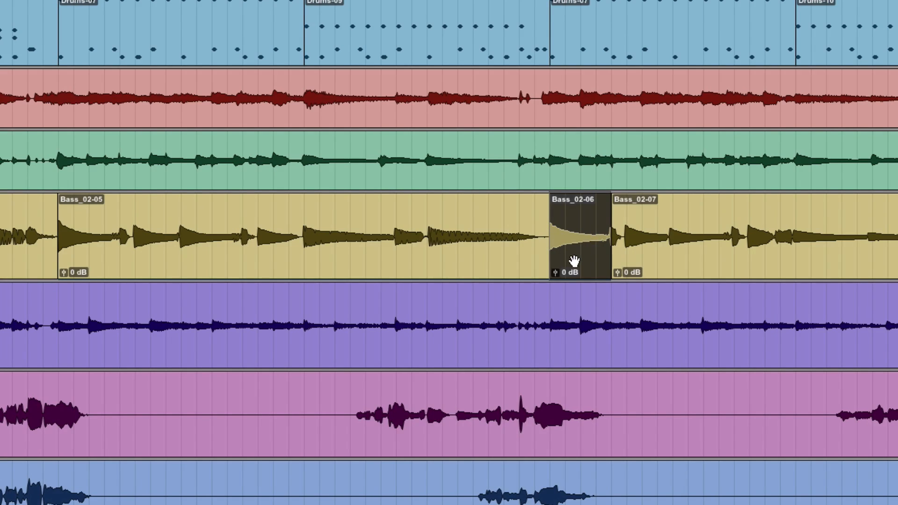
Select the short Bass_02-06 clip between Bass_02-05 and Bass_02-07
left_click(571, 241)
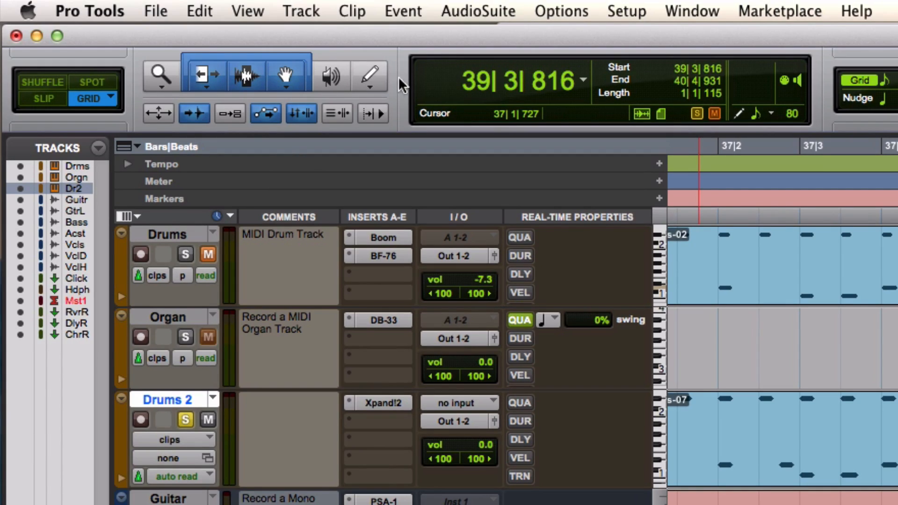
mouse_move(288, 68)
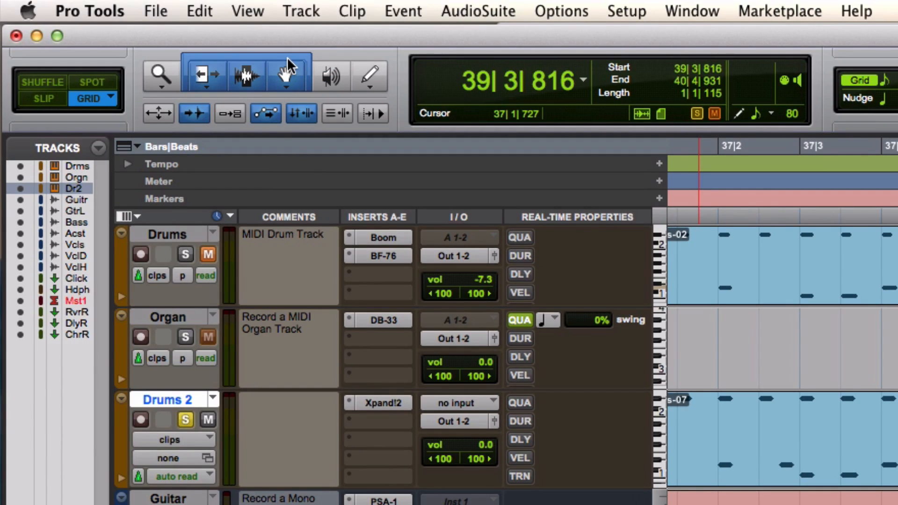
With the Grabber tool, select the crossfaded Bass_02-10 and Bass_02-11 clips
left_click(284, 74)
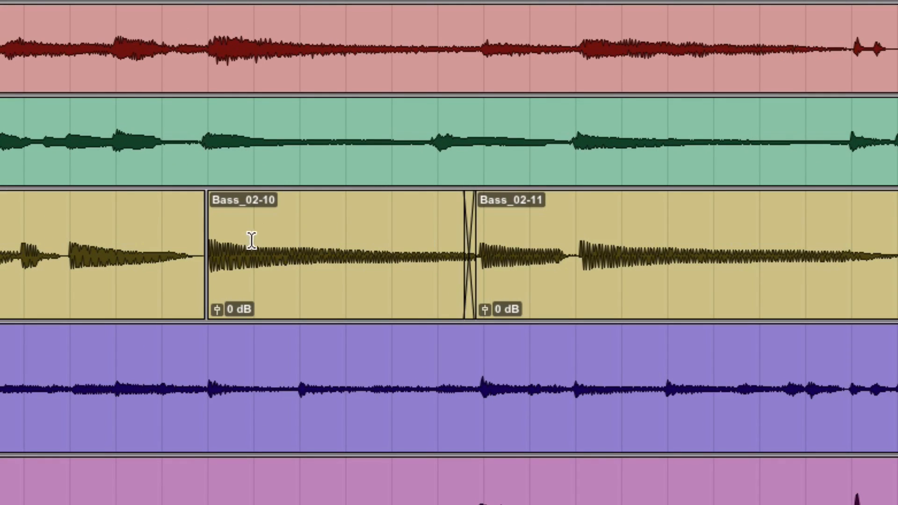
left_click(344, 252)
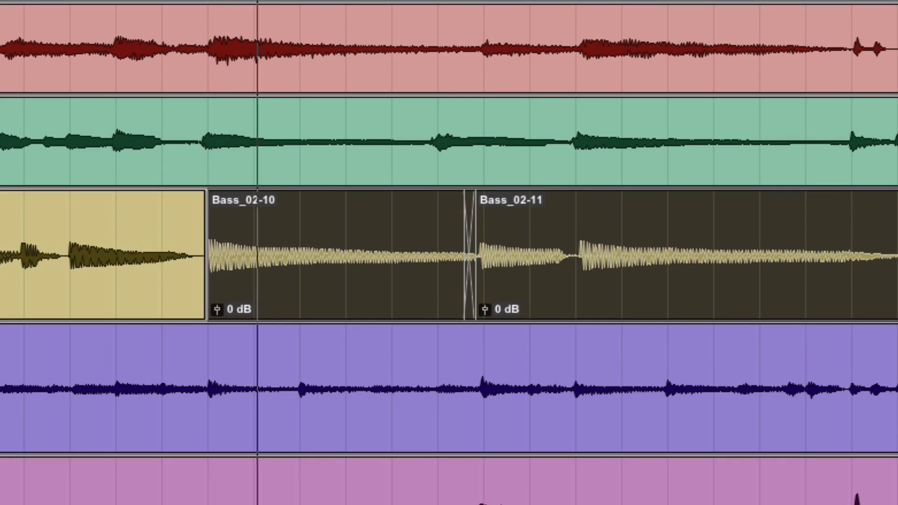